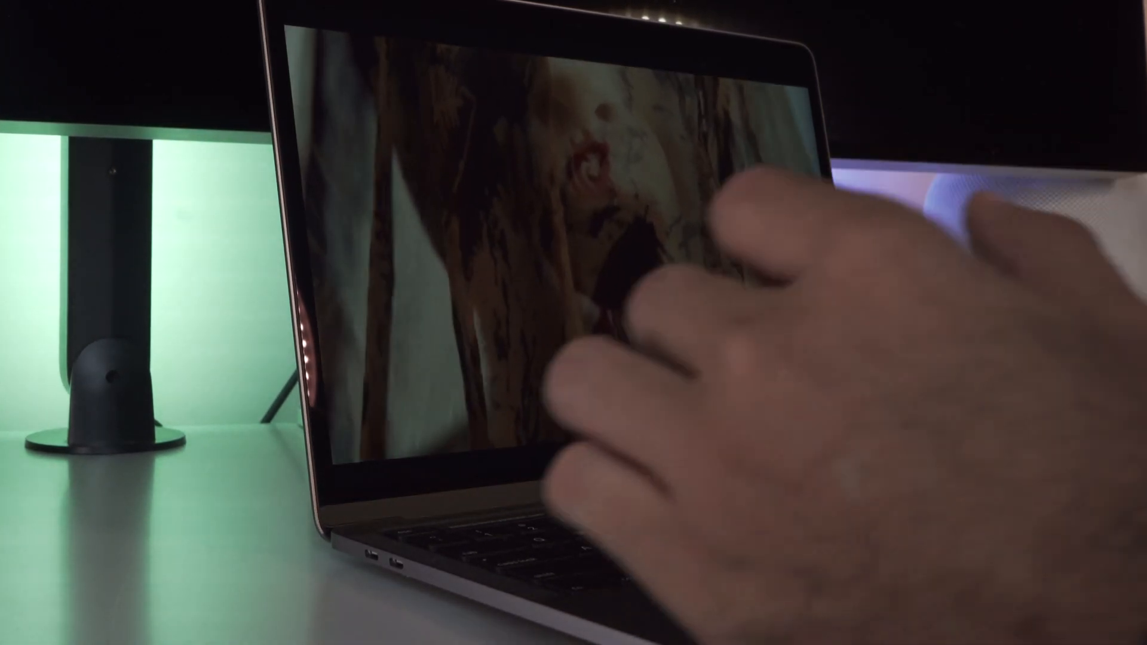
pyautogui.press('BrightnessDown')
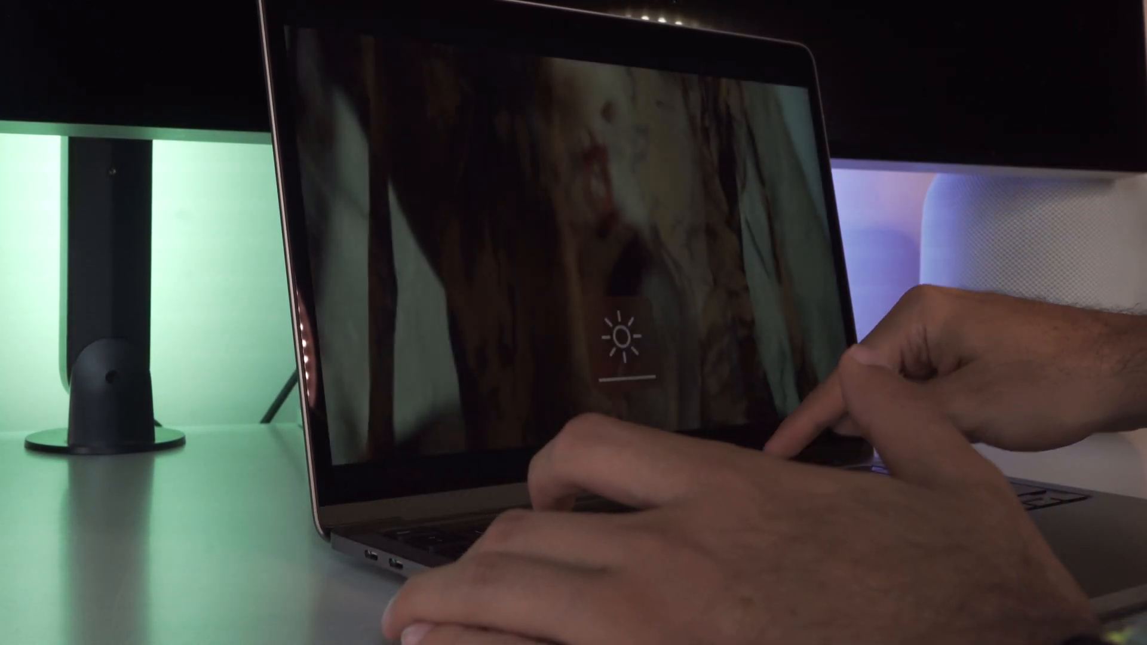